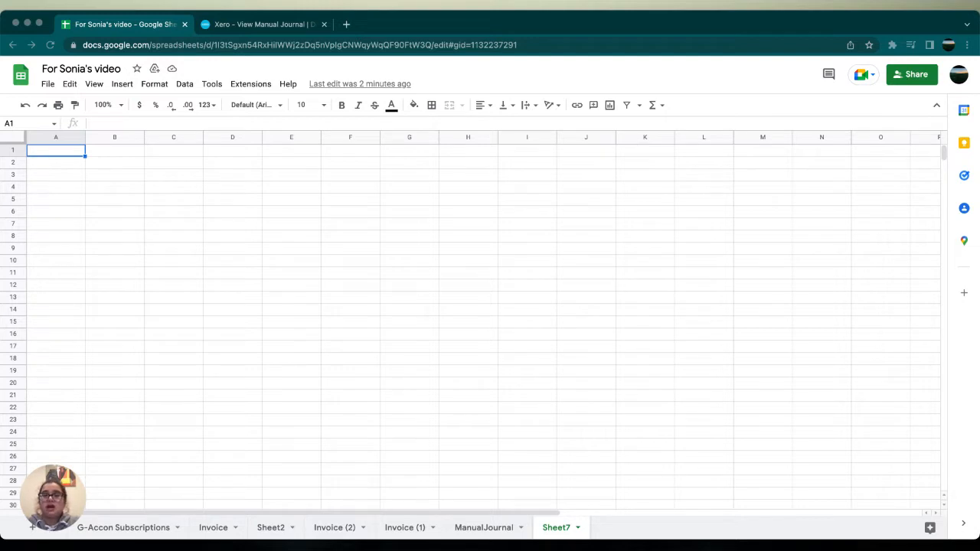
mouse_move(411, 169)
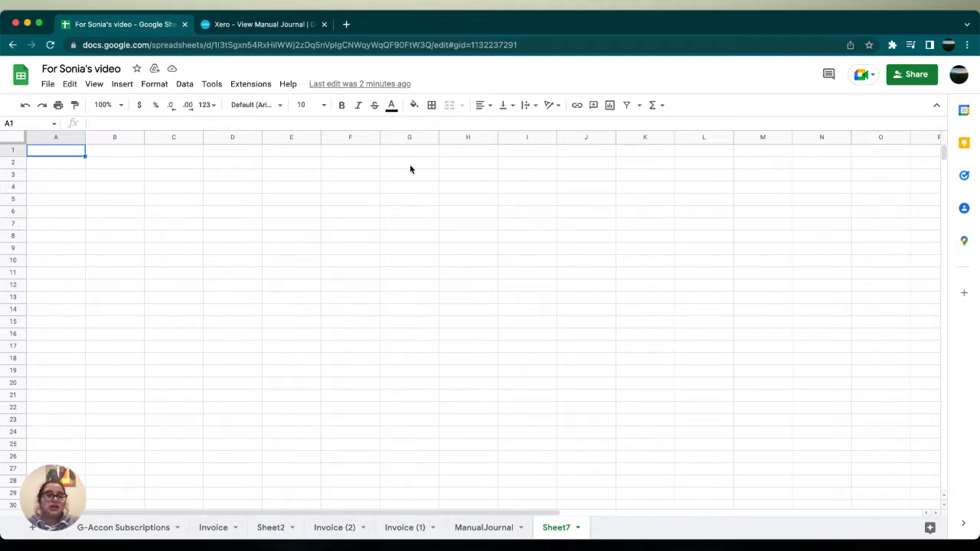
mouse_move(250, 84)
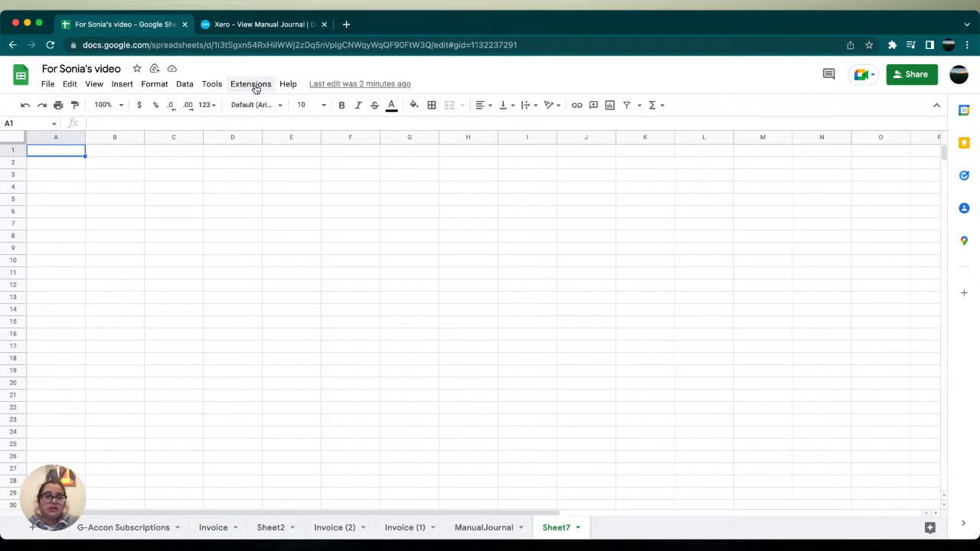
Step: Launch G-Accon for XERO's Design Accounting Reports template builder from the Extensions menu
left_click(251, 84)
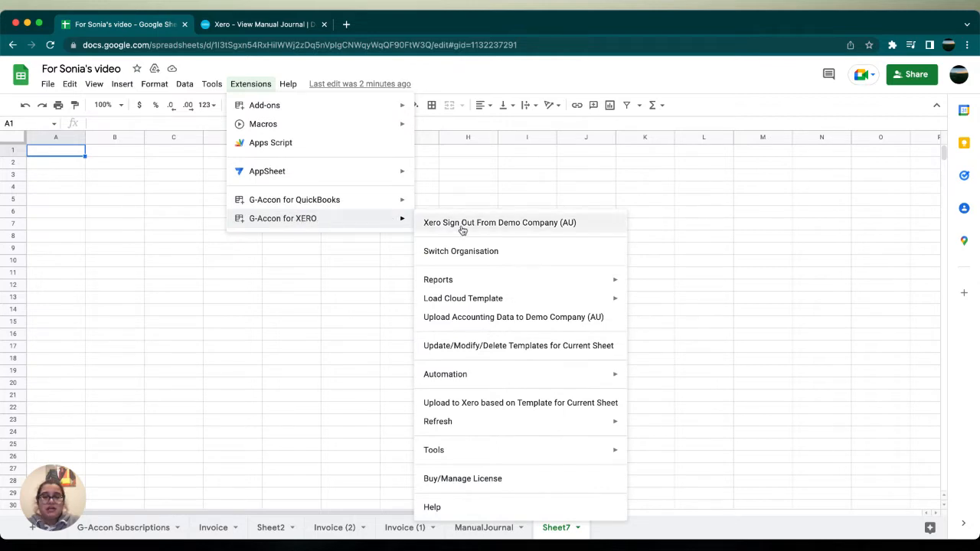
mouse_move(446, 234)
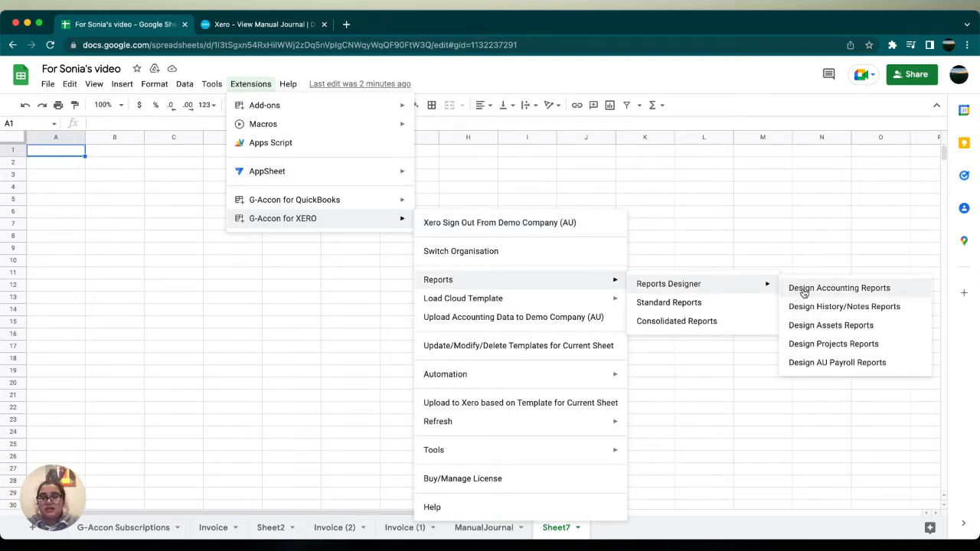
left_click(839, 287)
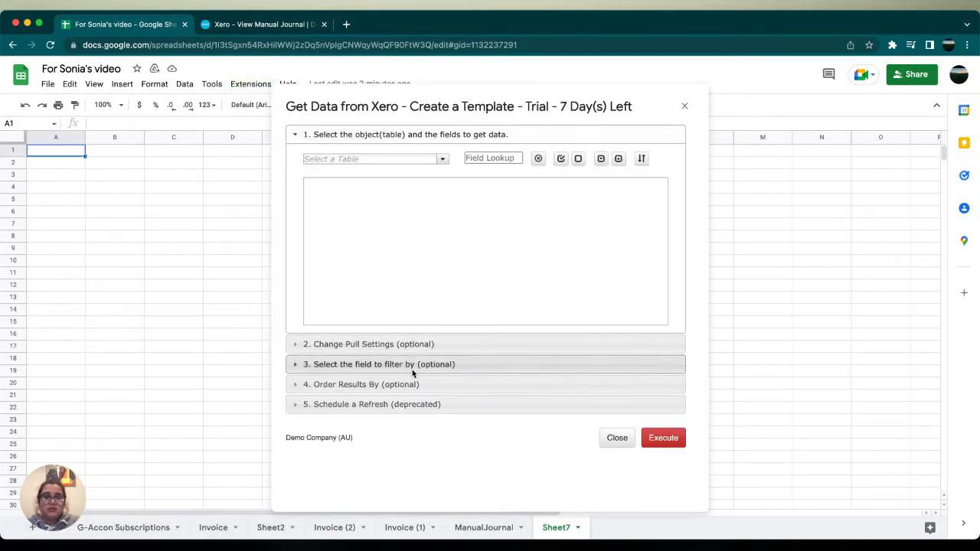
mouse_move(441, 158)
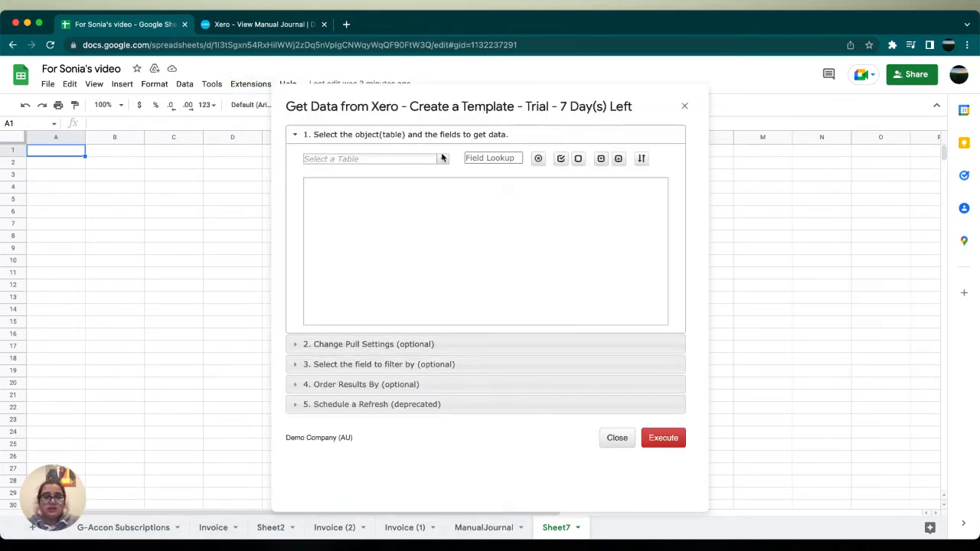
Step: Choose Bank Transactions from the Select a Table dropdown
left_click(372, 158)
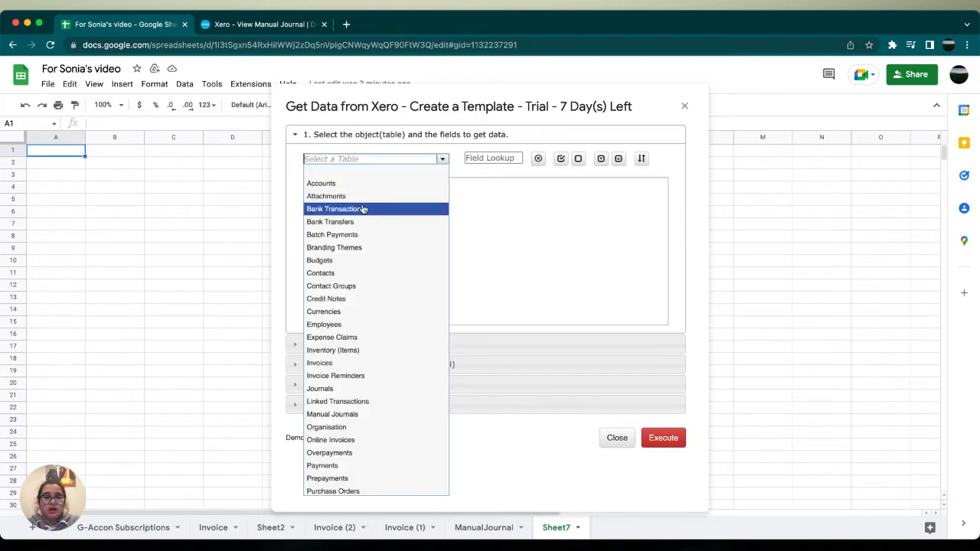
left_click(332, 208)
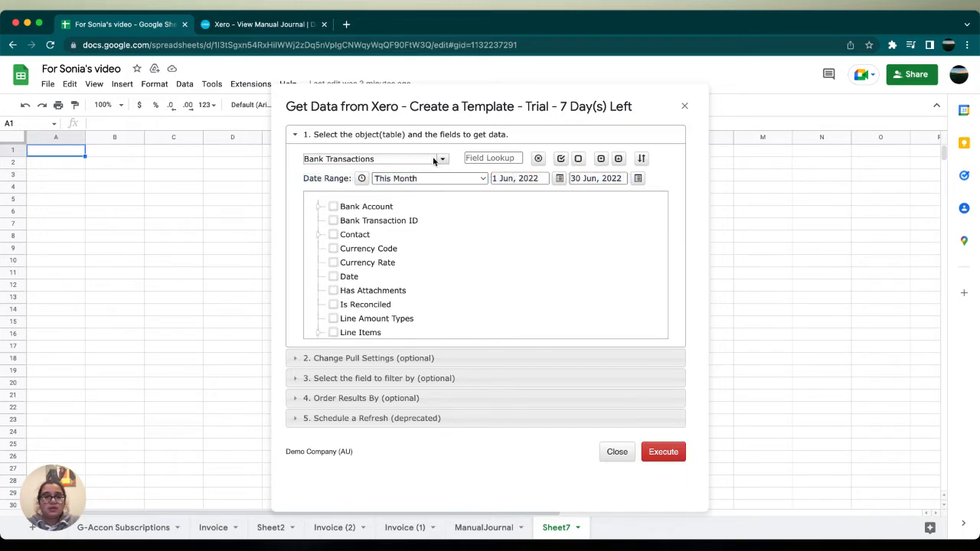
Step: Tick the Bank Account Number, Bank Account Type and transaction Date fields
left_click(321, 211)
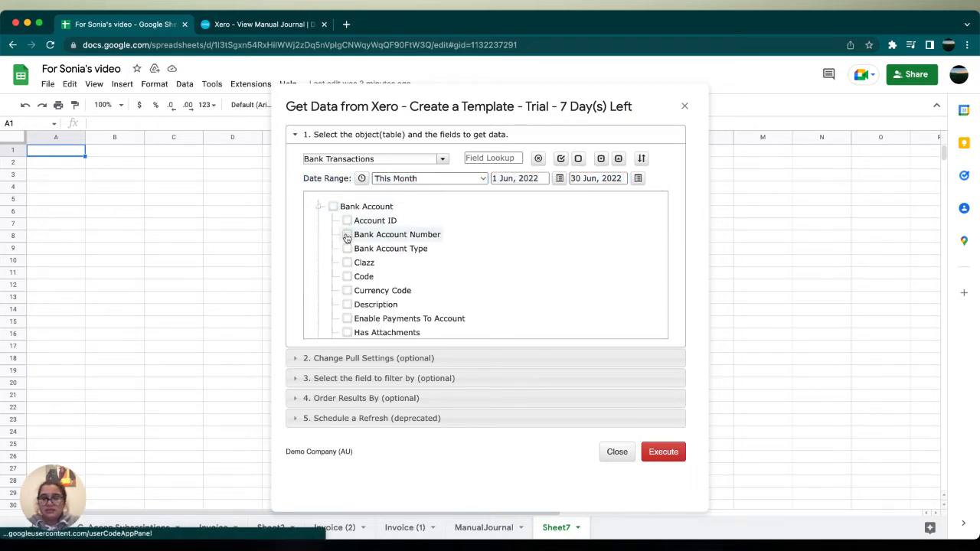
left_click(347, 234)
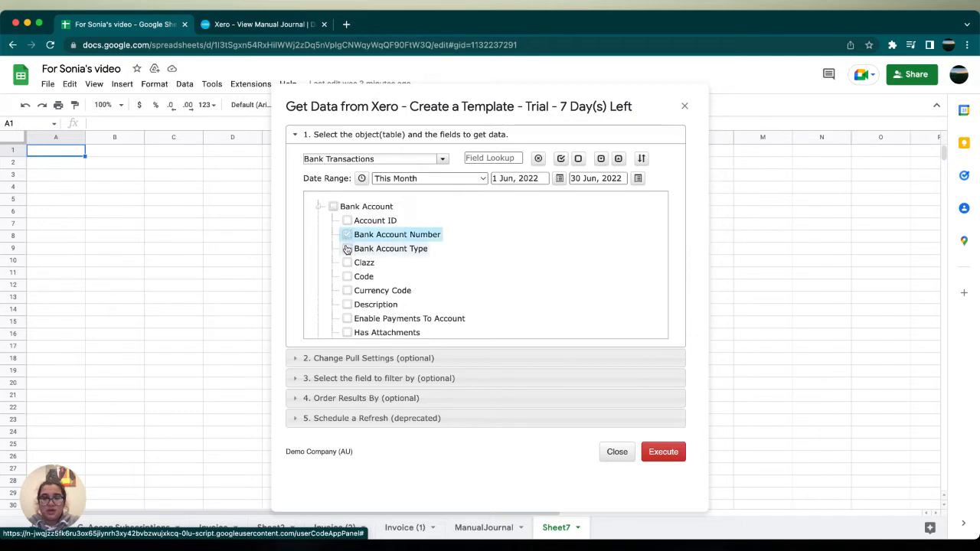
left_click(348, 248)
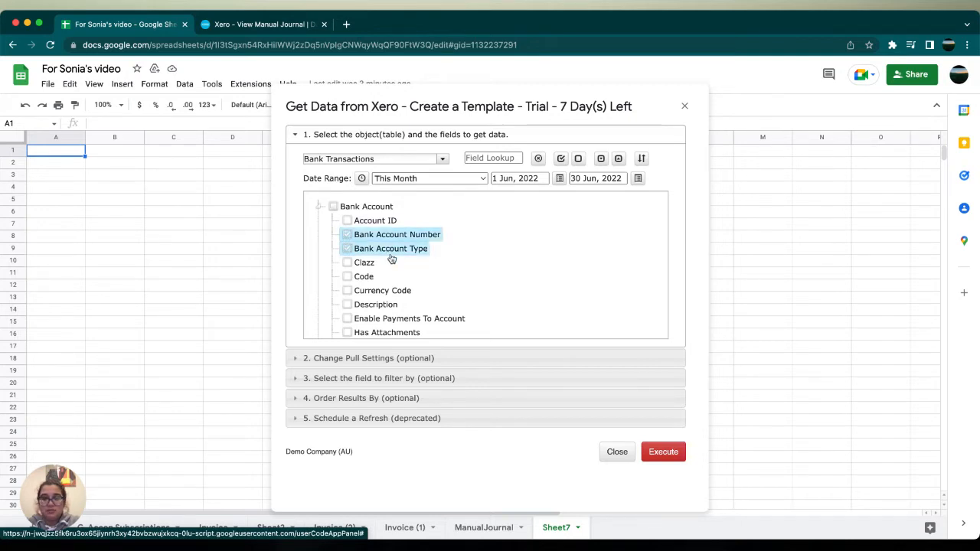
scroll("down", 3)
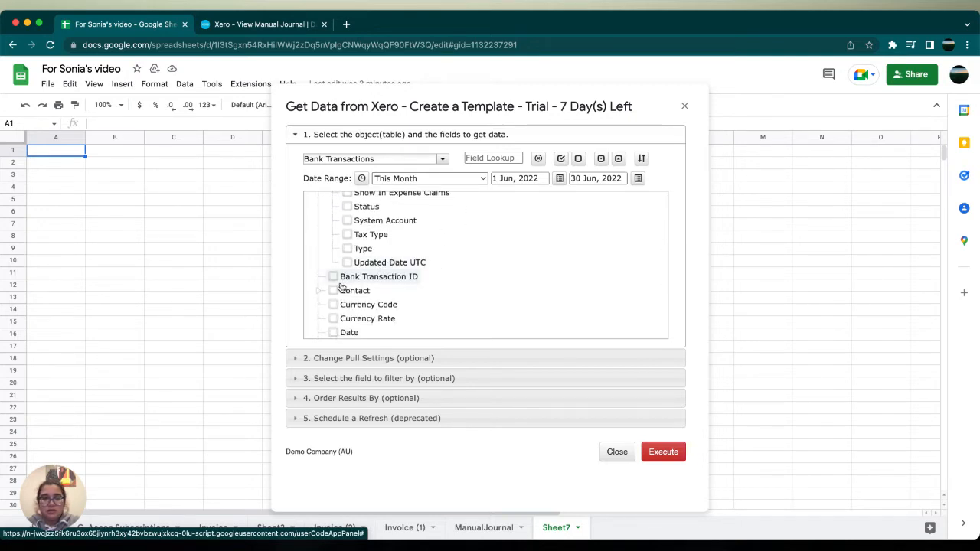
scroll("down", 3)
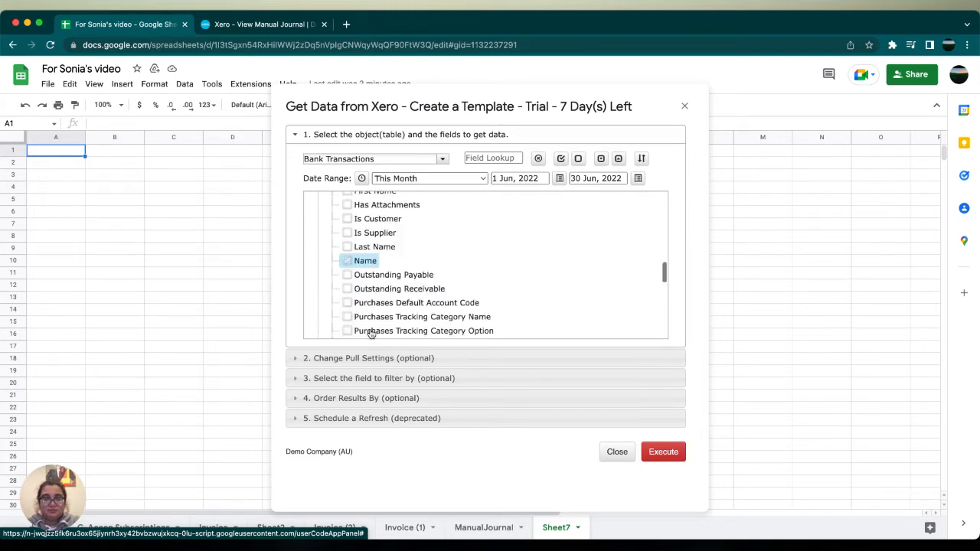
scroll("down", 3)
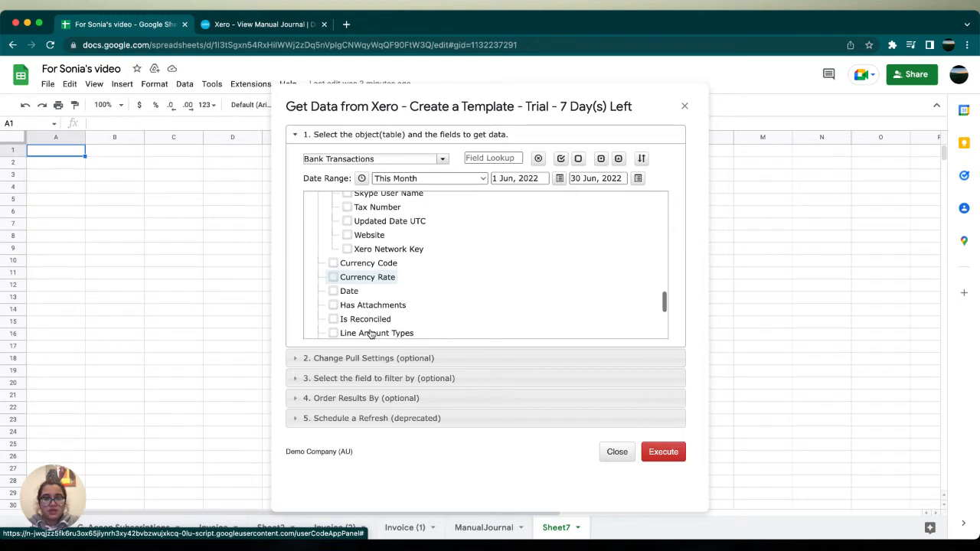
scroll("down", 3)
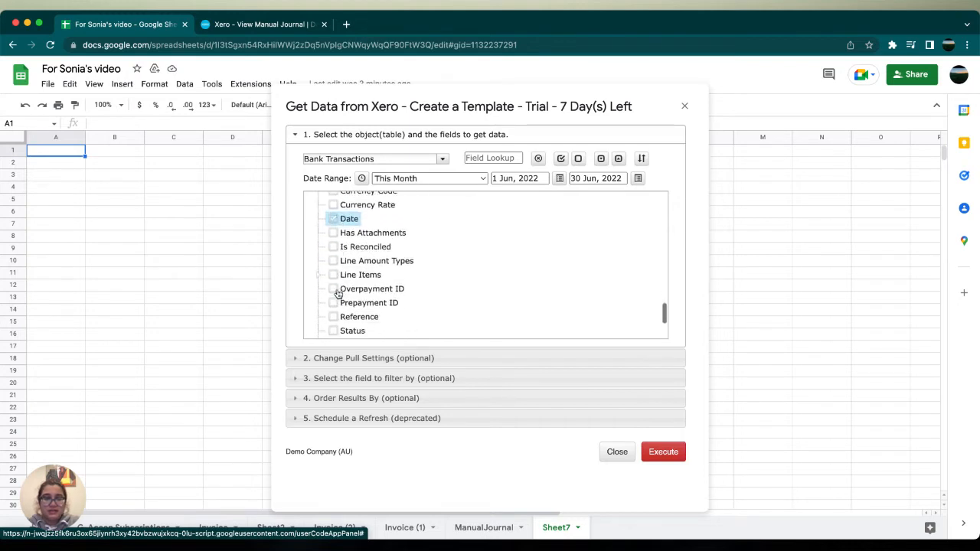
left_click(321, 275)
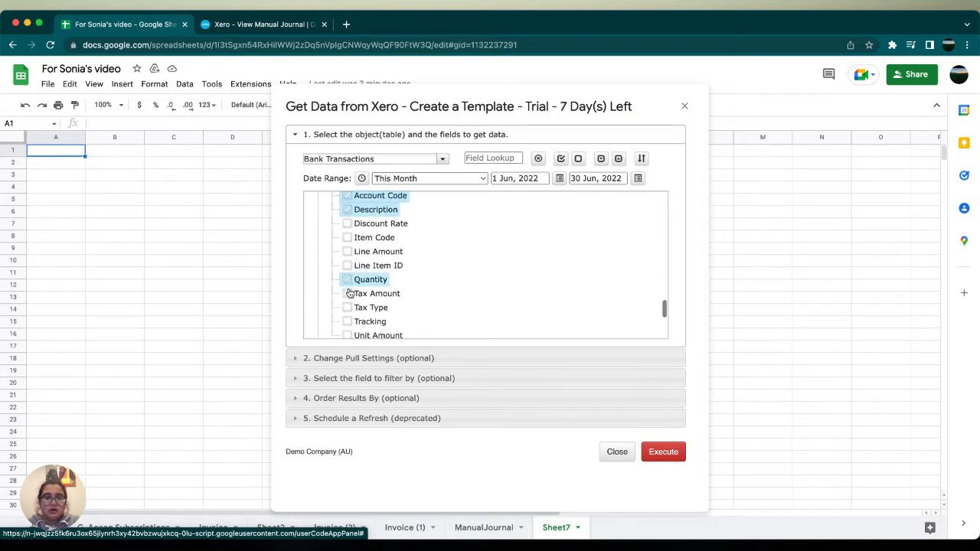
scroll("down", 3)
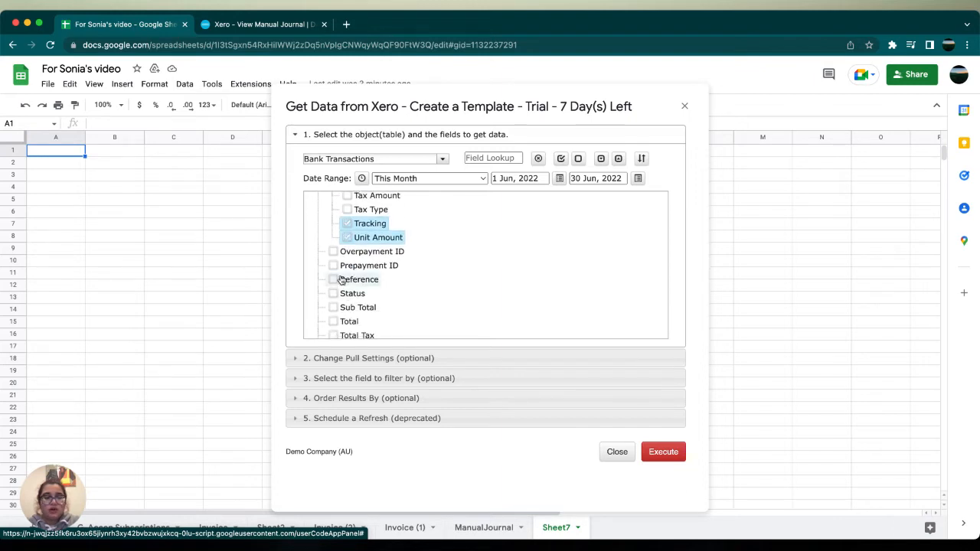
mouse_move(335, 282)
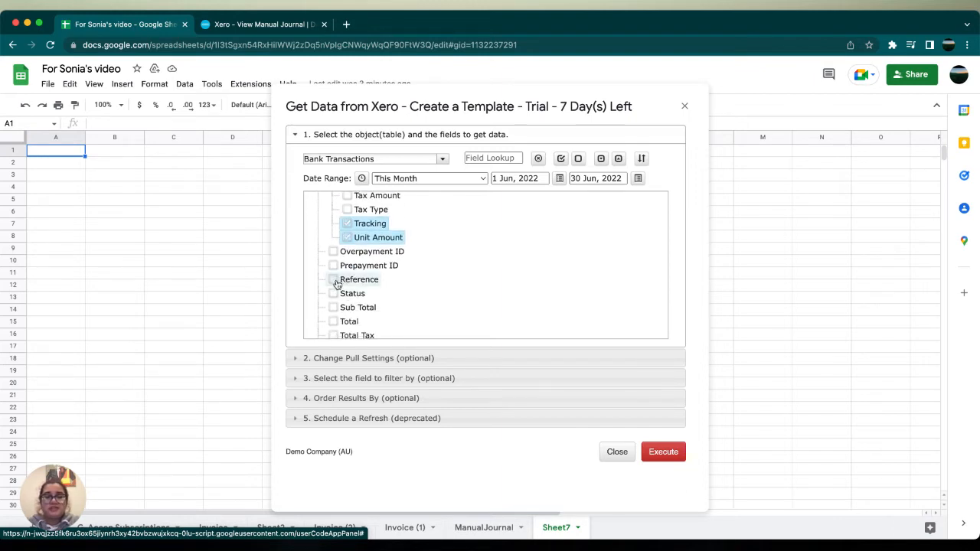
scroll("down", 3)
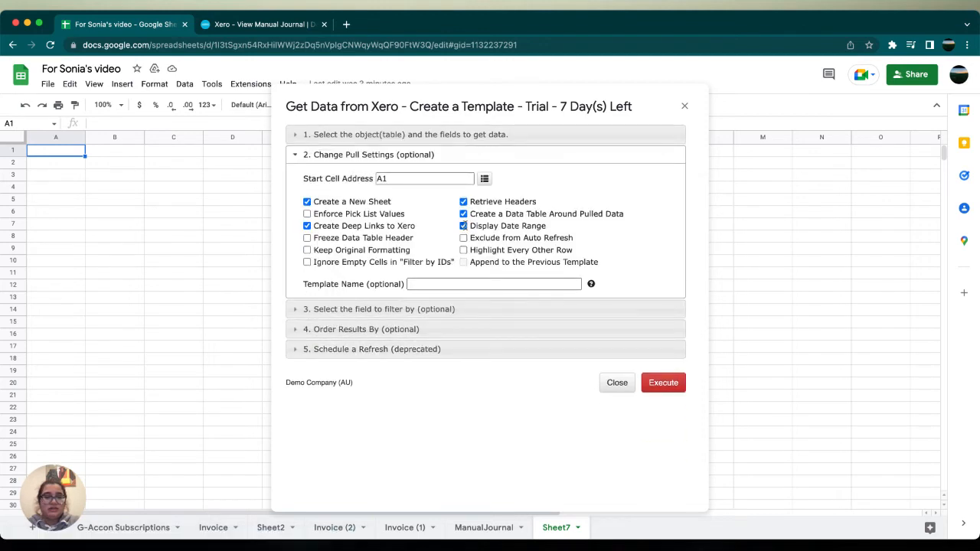
Step: Review the filter options, then execute the Bank Transactions data pull
left_click(464, 226)
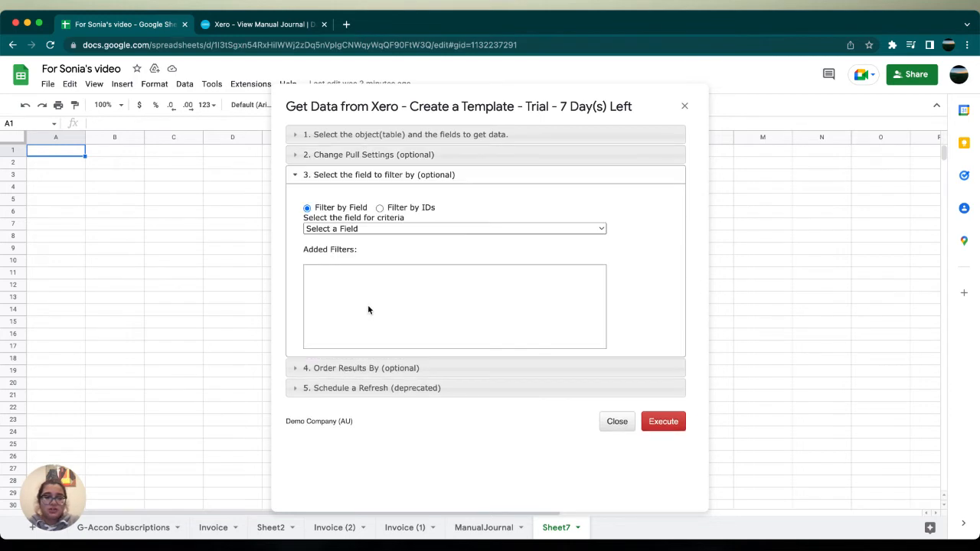
mouse_move(397, 368)
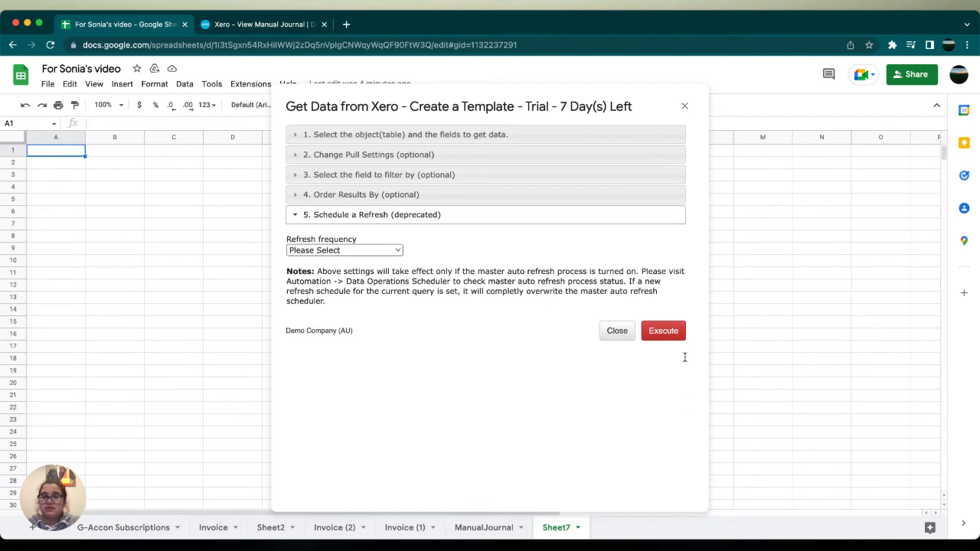
left_click(663, 331)
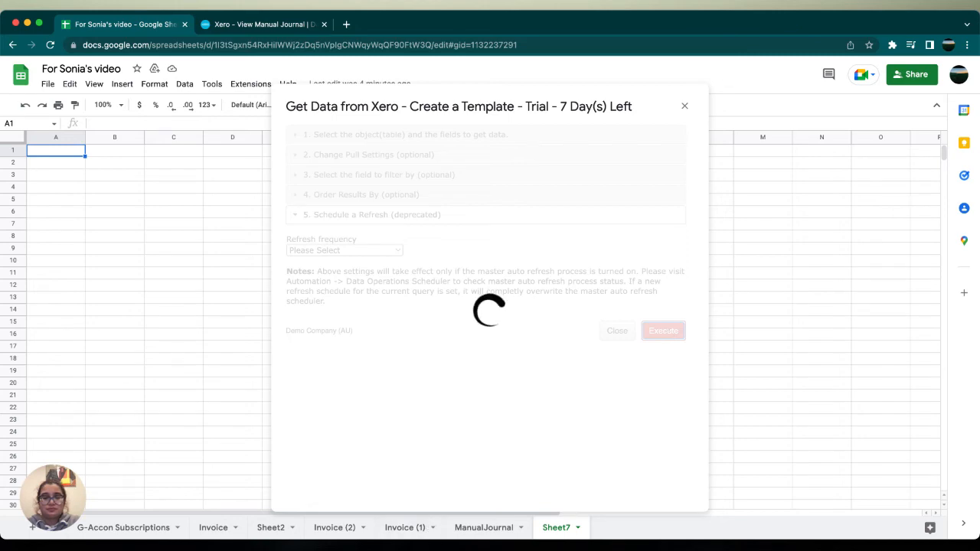
Step: Let the pull finish and check the new BankTransaction sheet's transaction table
left_click(662, 331)
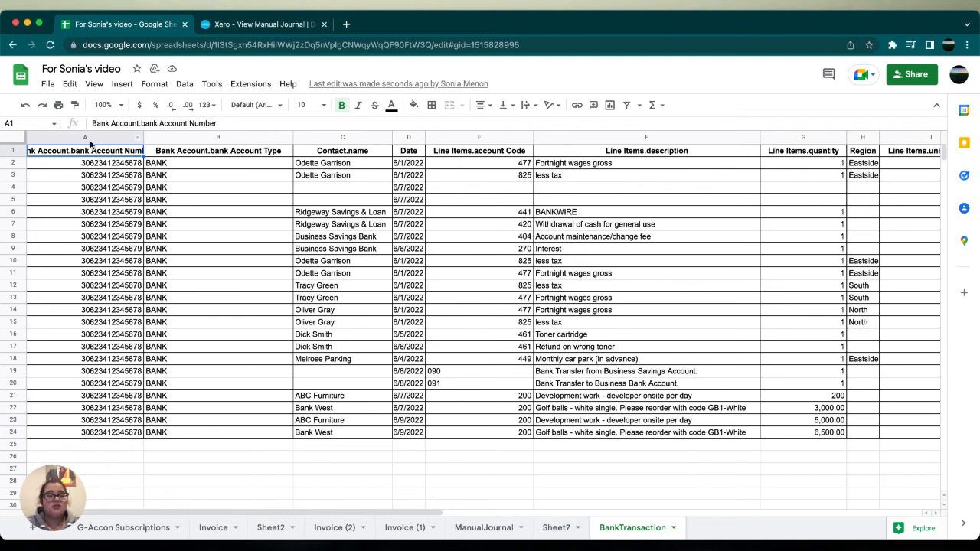
mouse_move(801, 478)
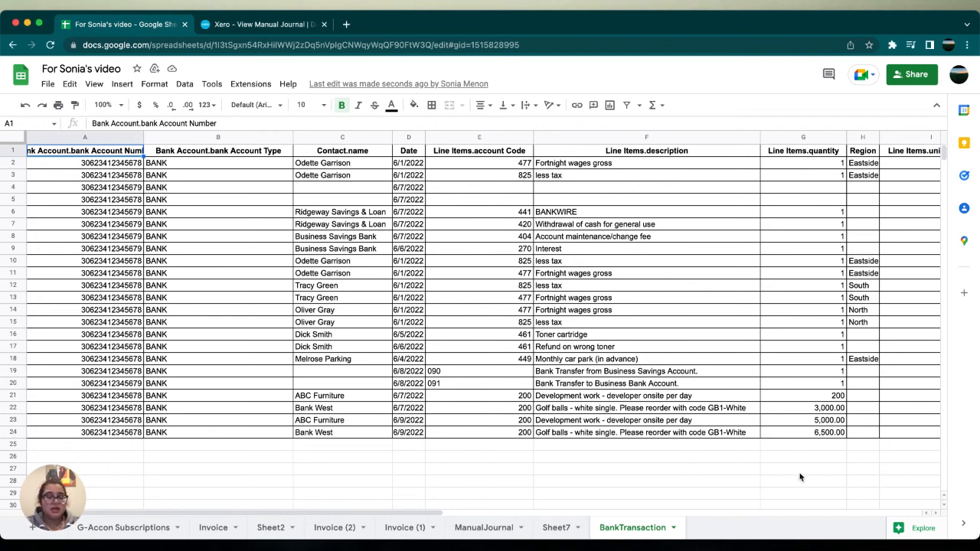
mouse_move(741, 482)
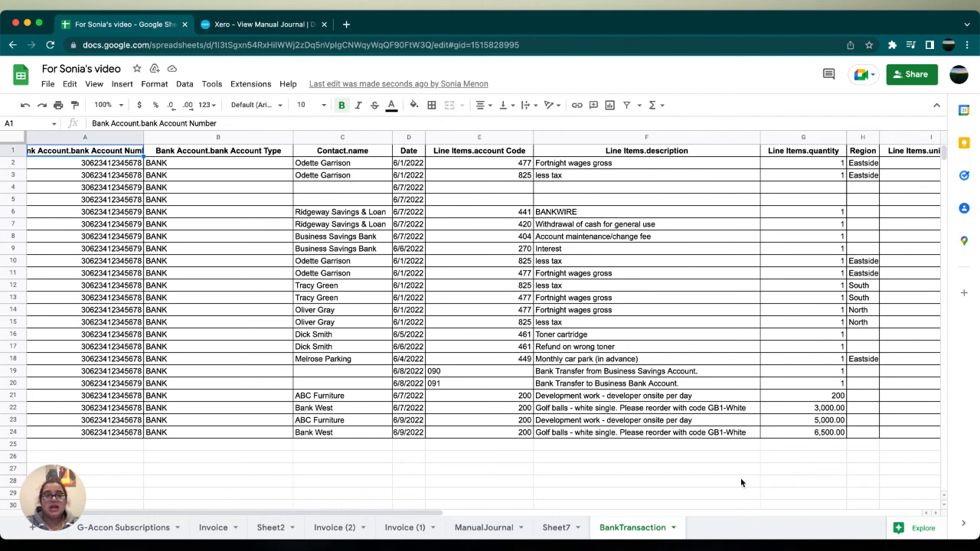
mouse_move(354, 258)
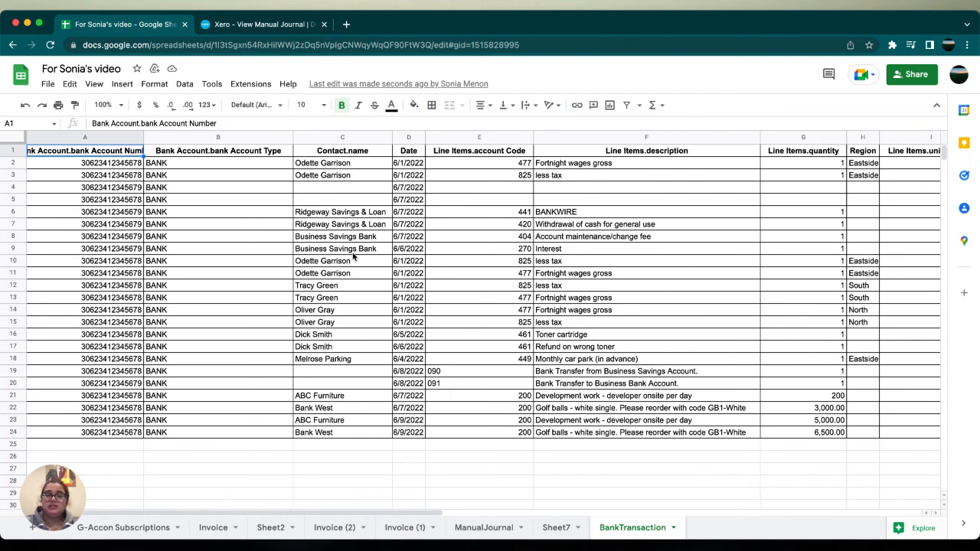